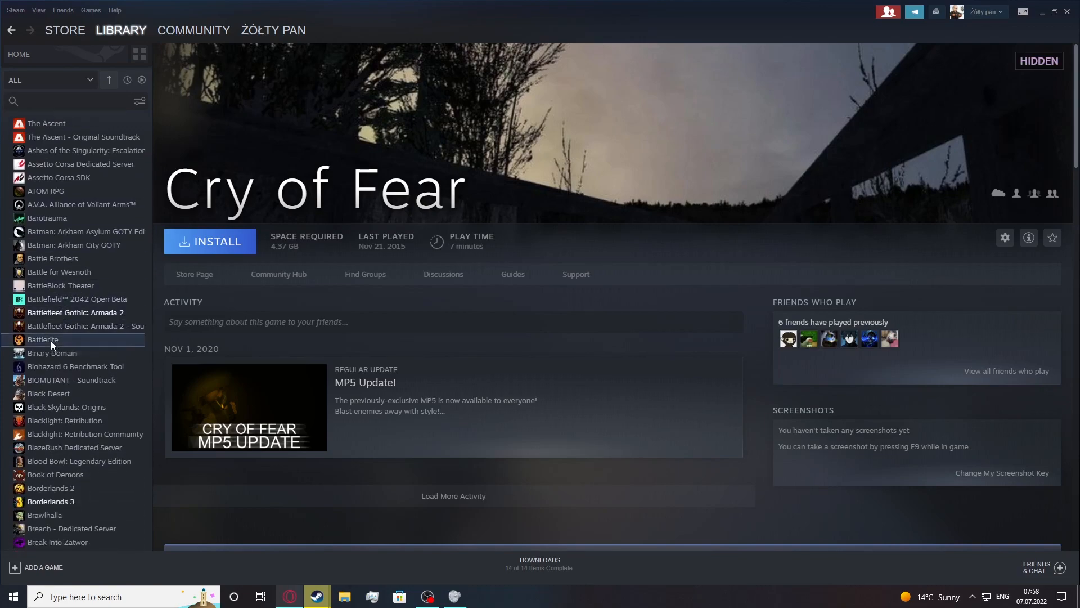
Step: Switch the Steam library view to Hidden Games, showing the 11 hidden titles
right_click(44, 339)
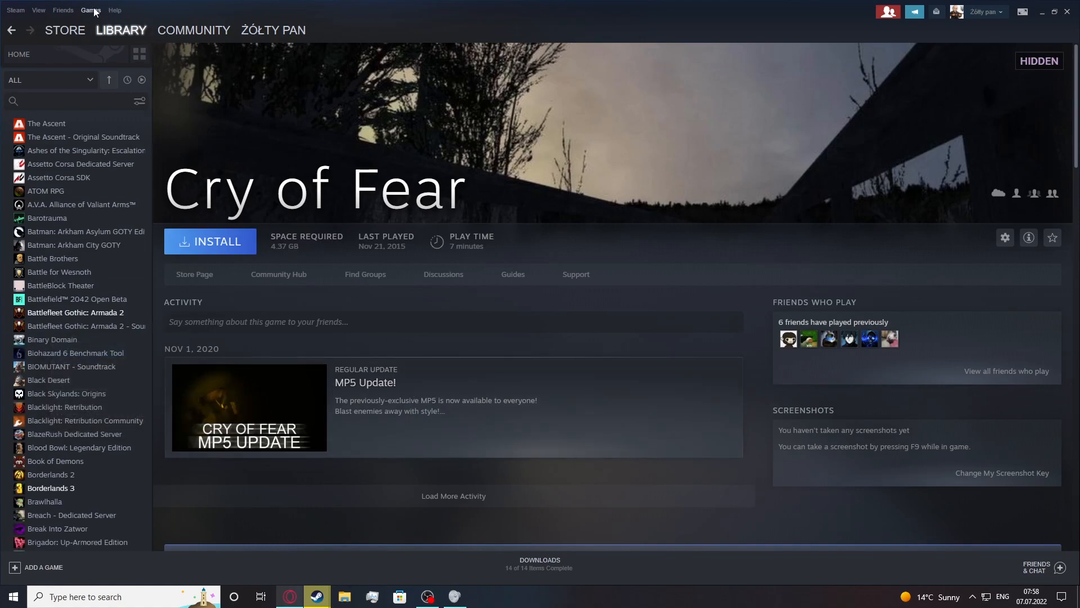
left_click(90, 10)
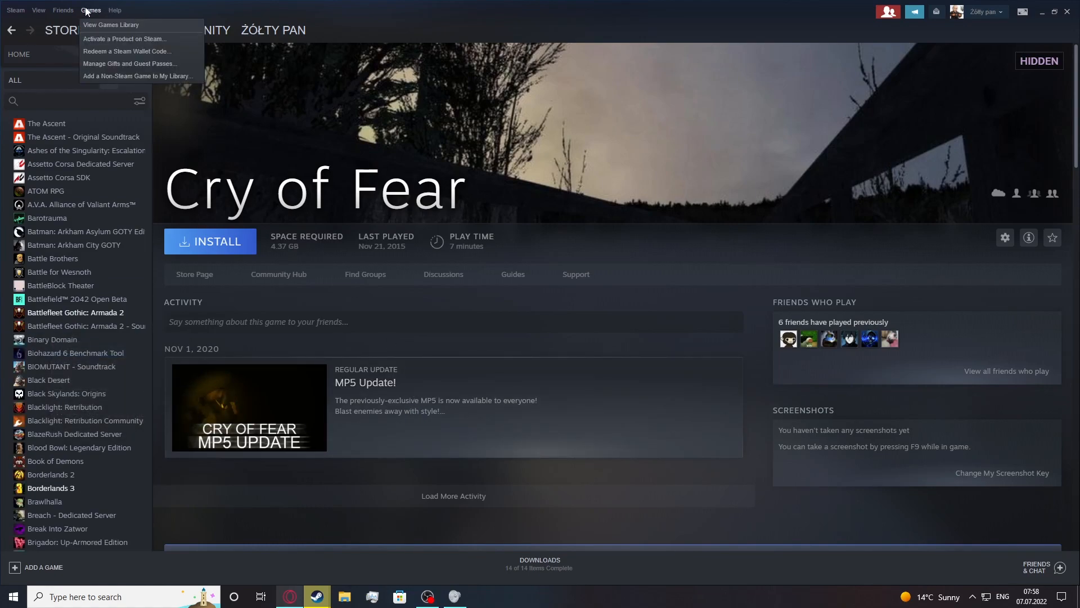
left_click(37, 10)
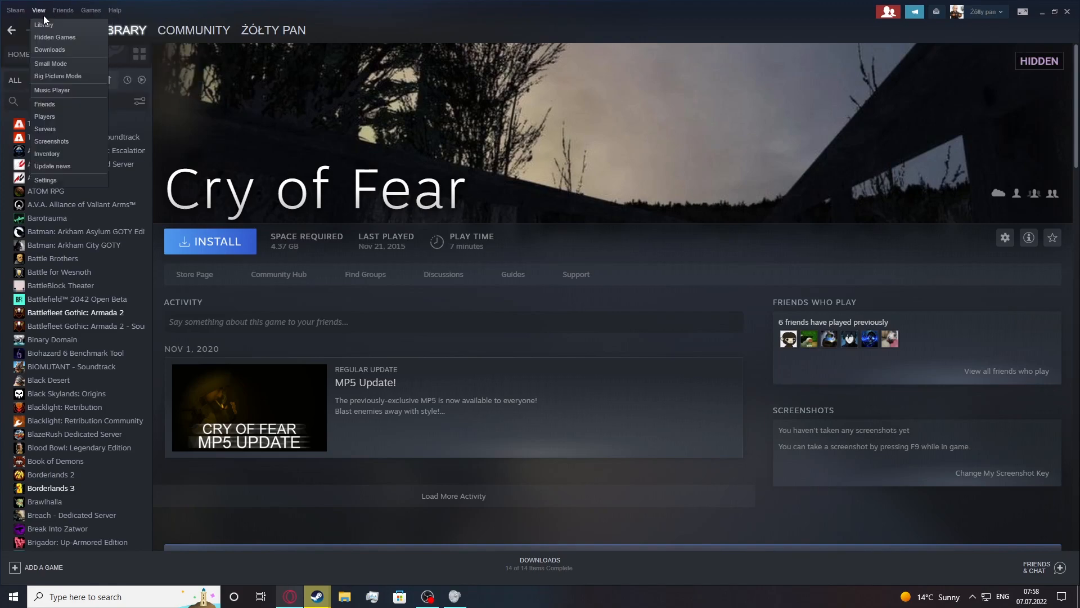
mouse_move(55, 37)
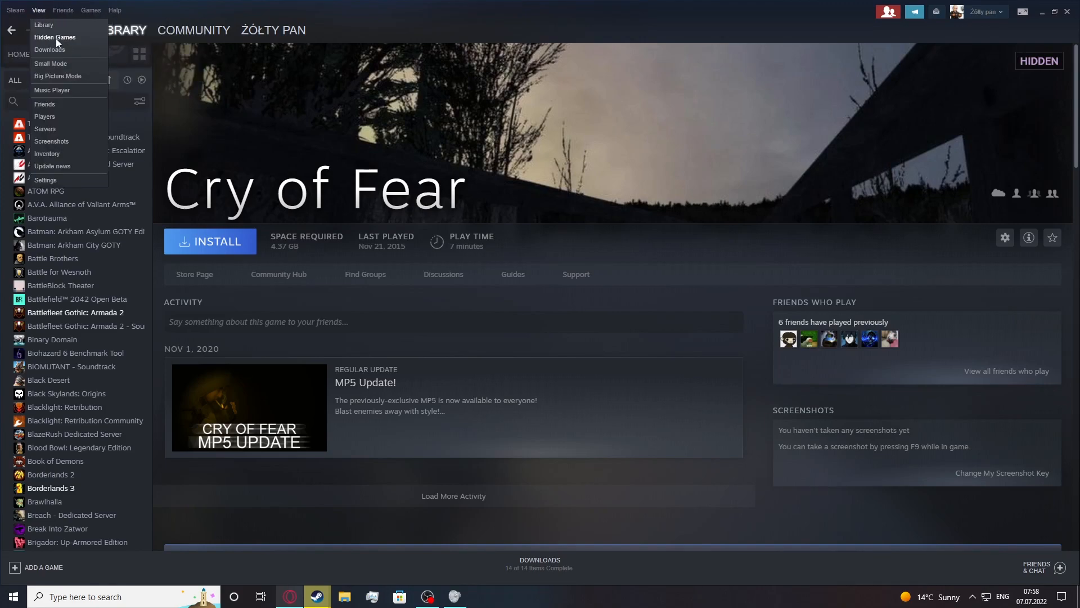
left_click(54, 36)
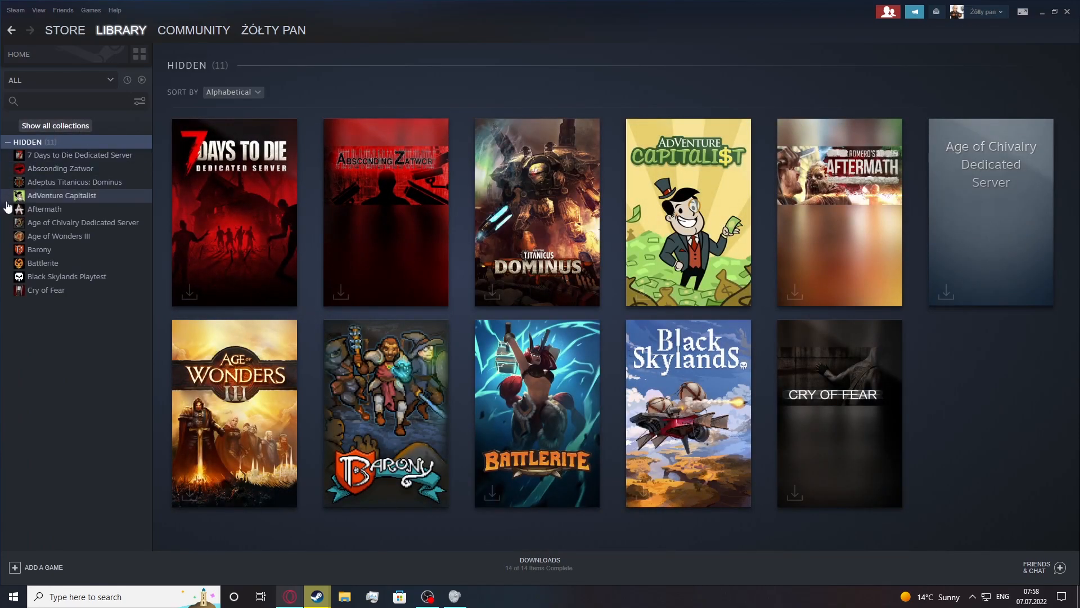
mouse_move(67, 158)
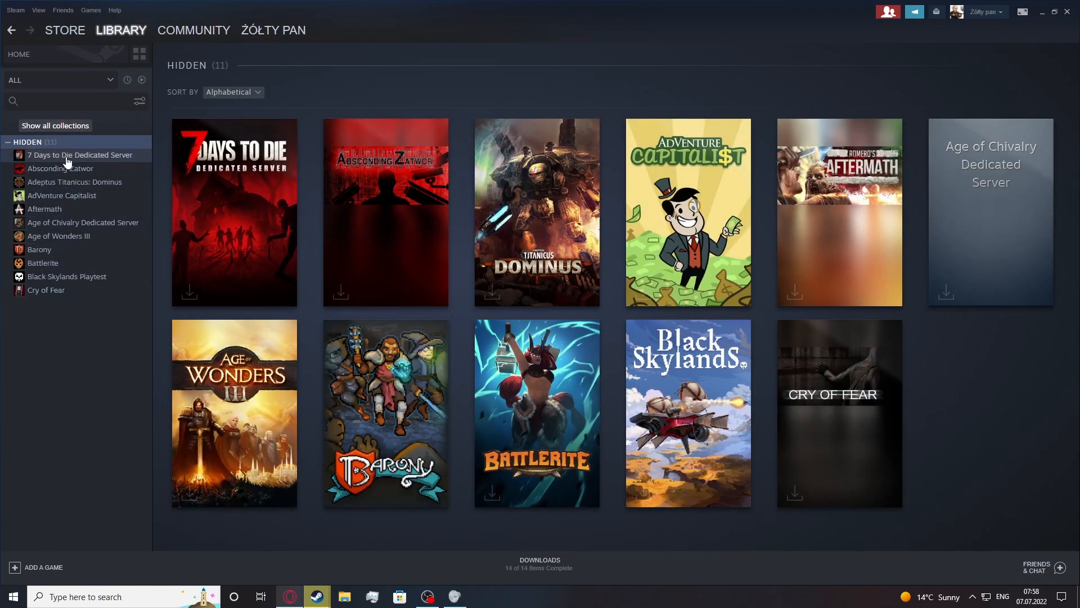
Step: Remove Battlerite from the Hidden collection via its Manage context menu
right_click(46, 289)
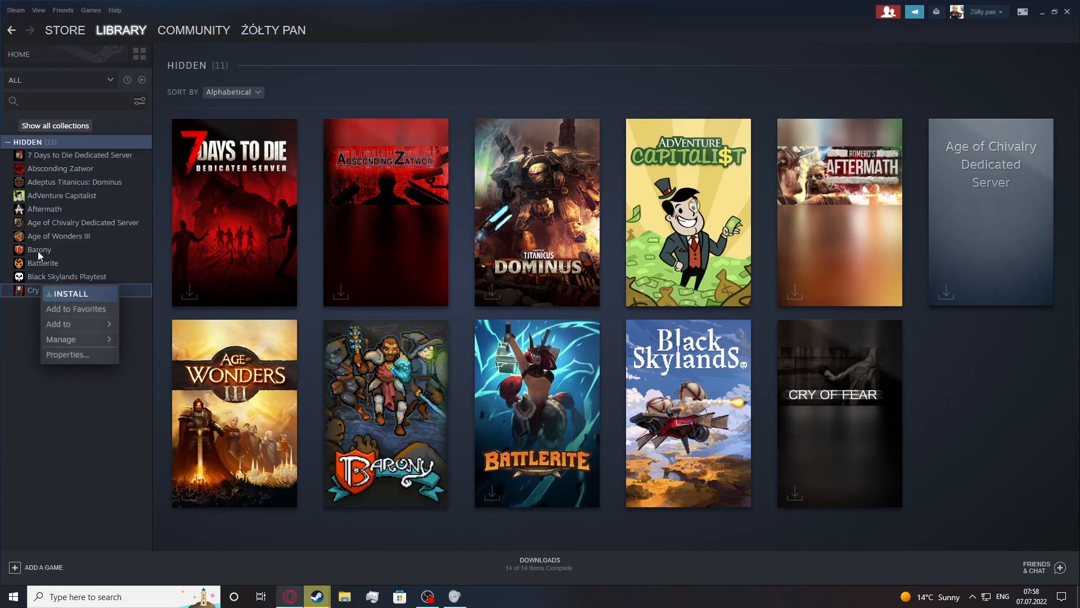
mouse_move(61, 319)
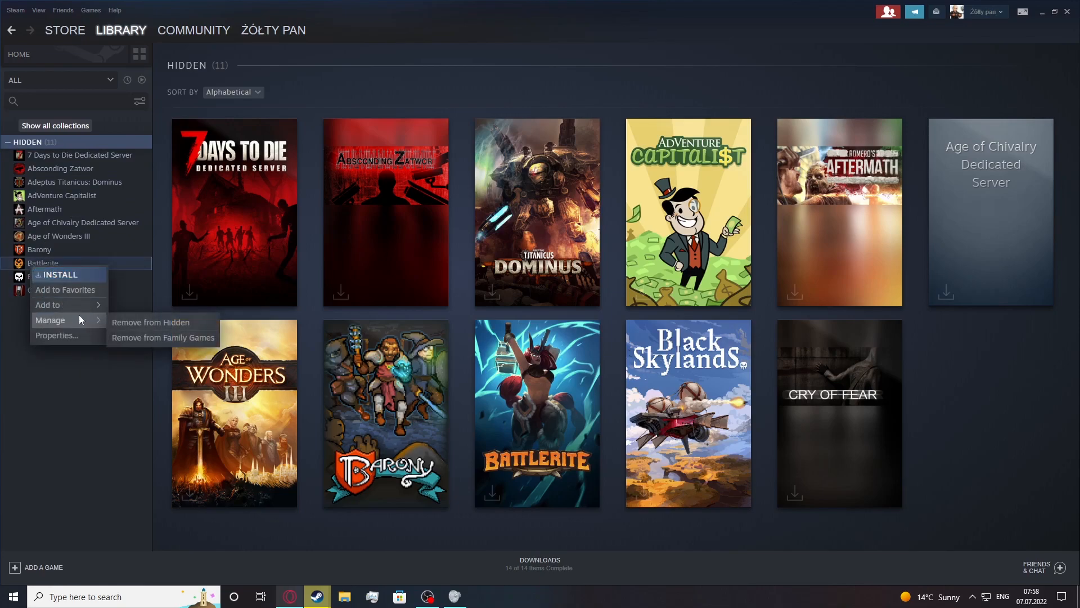
mouse_move(153, 321)
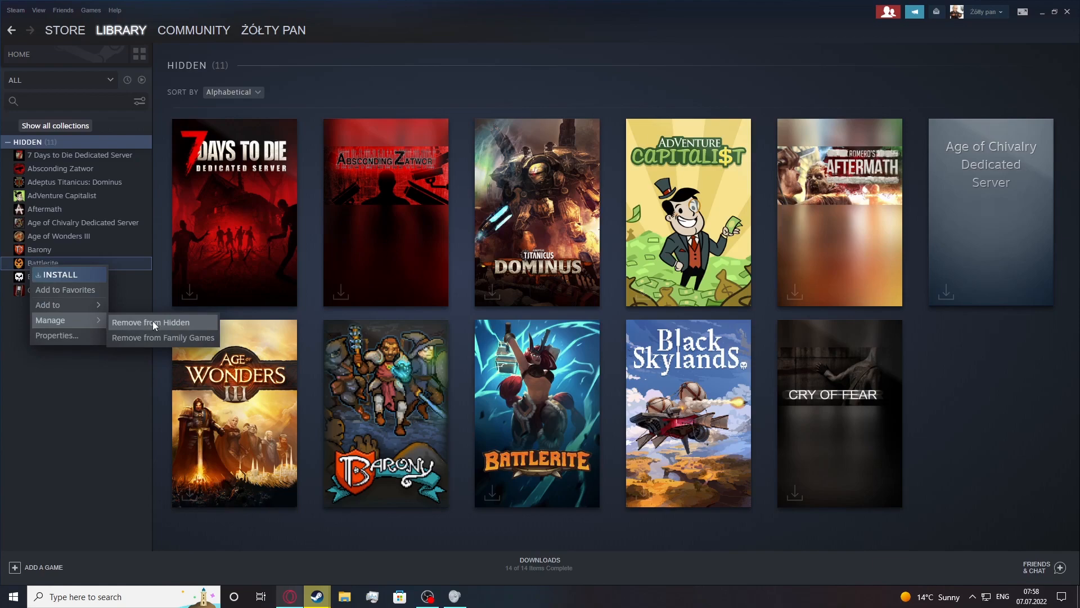
left_click(148, 322)
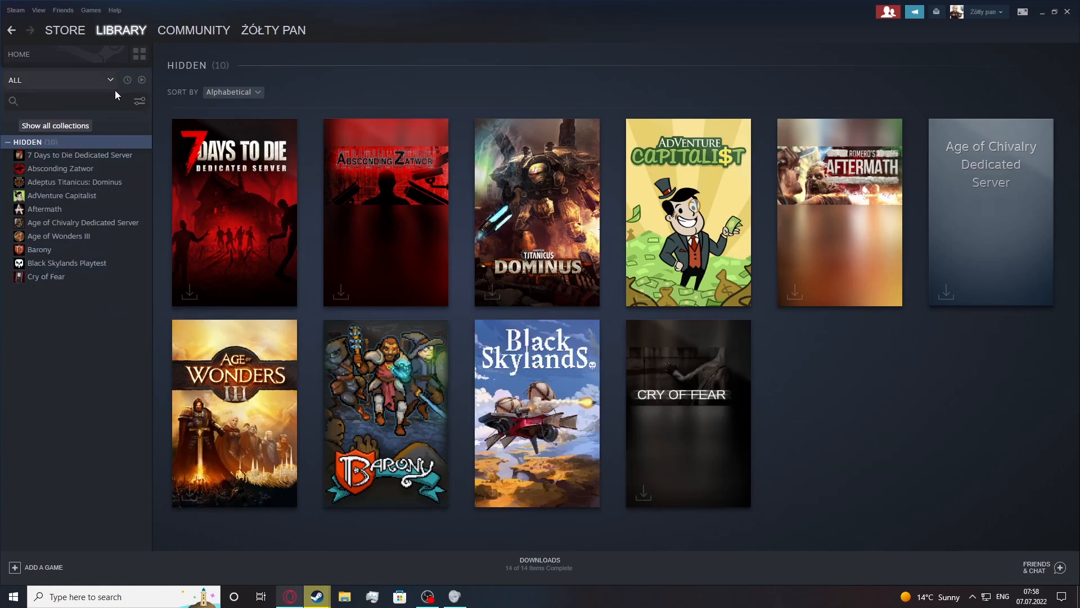
Step: Return to all collections, search 'batt', and open Battlerite's game page
left_click(19, 55)
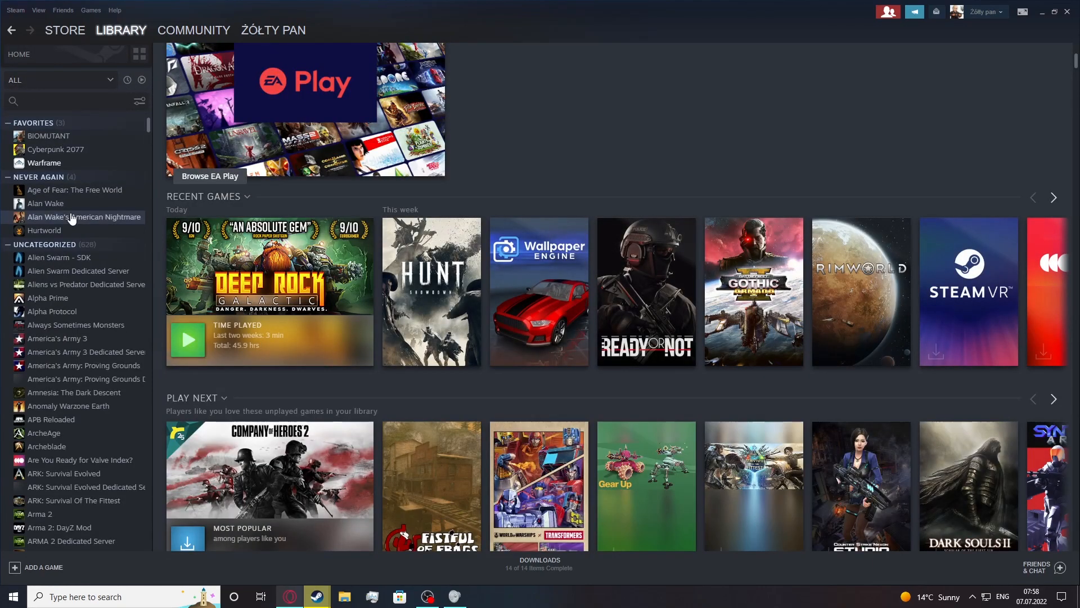
type("batt")
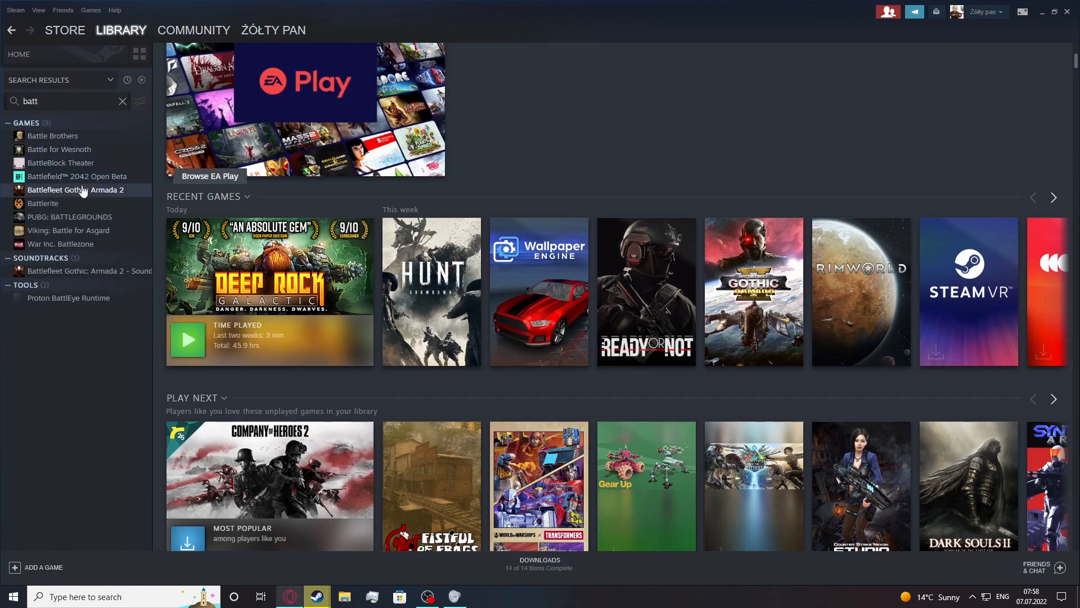
left_click(43, 203)
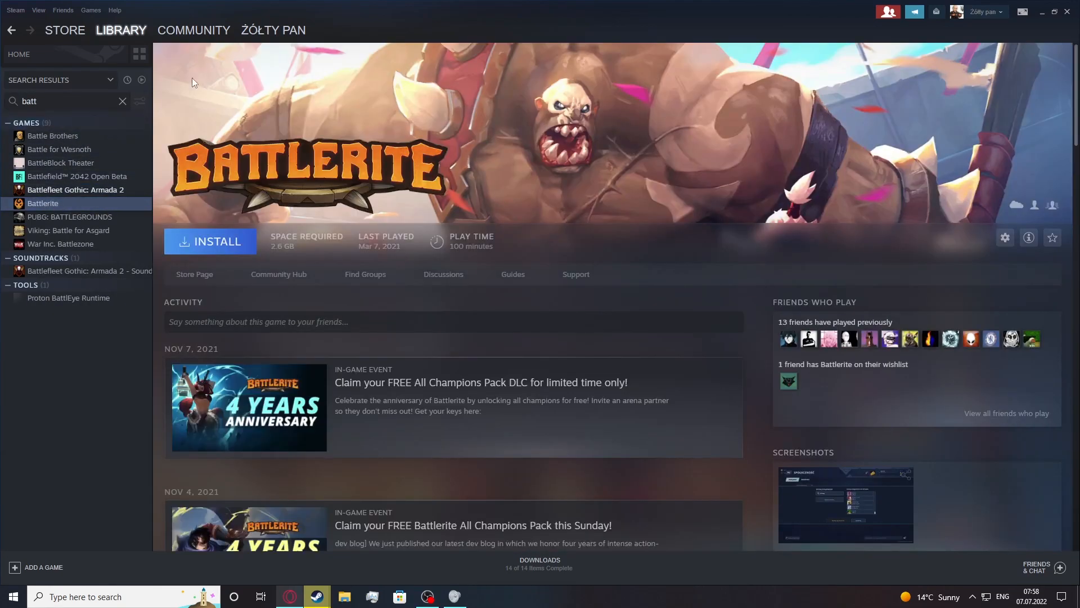
mouse_move(365, 215)
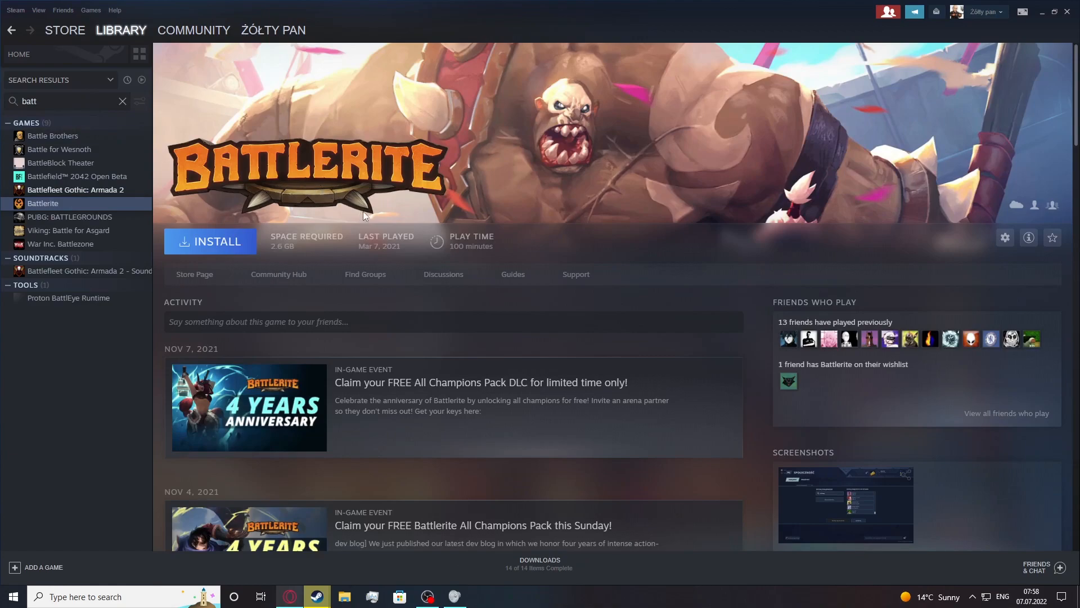
mouse_move(525, 268)
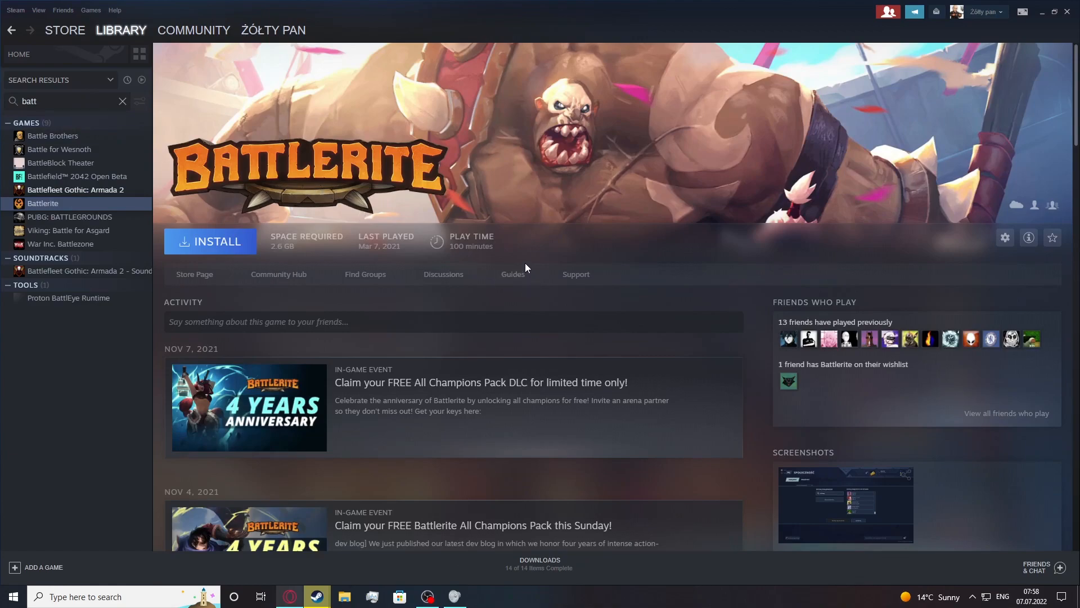